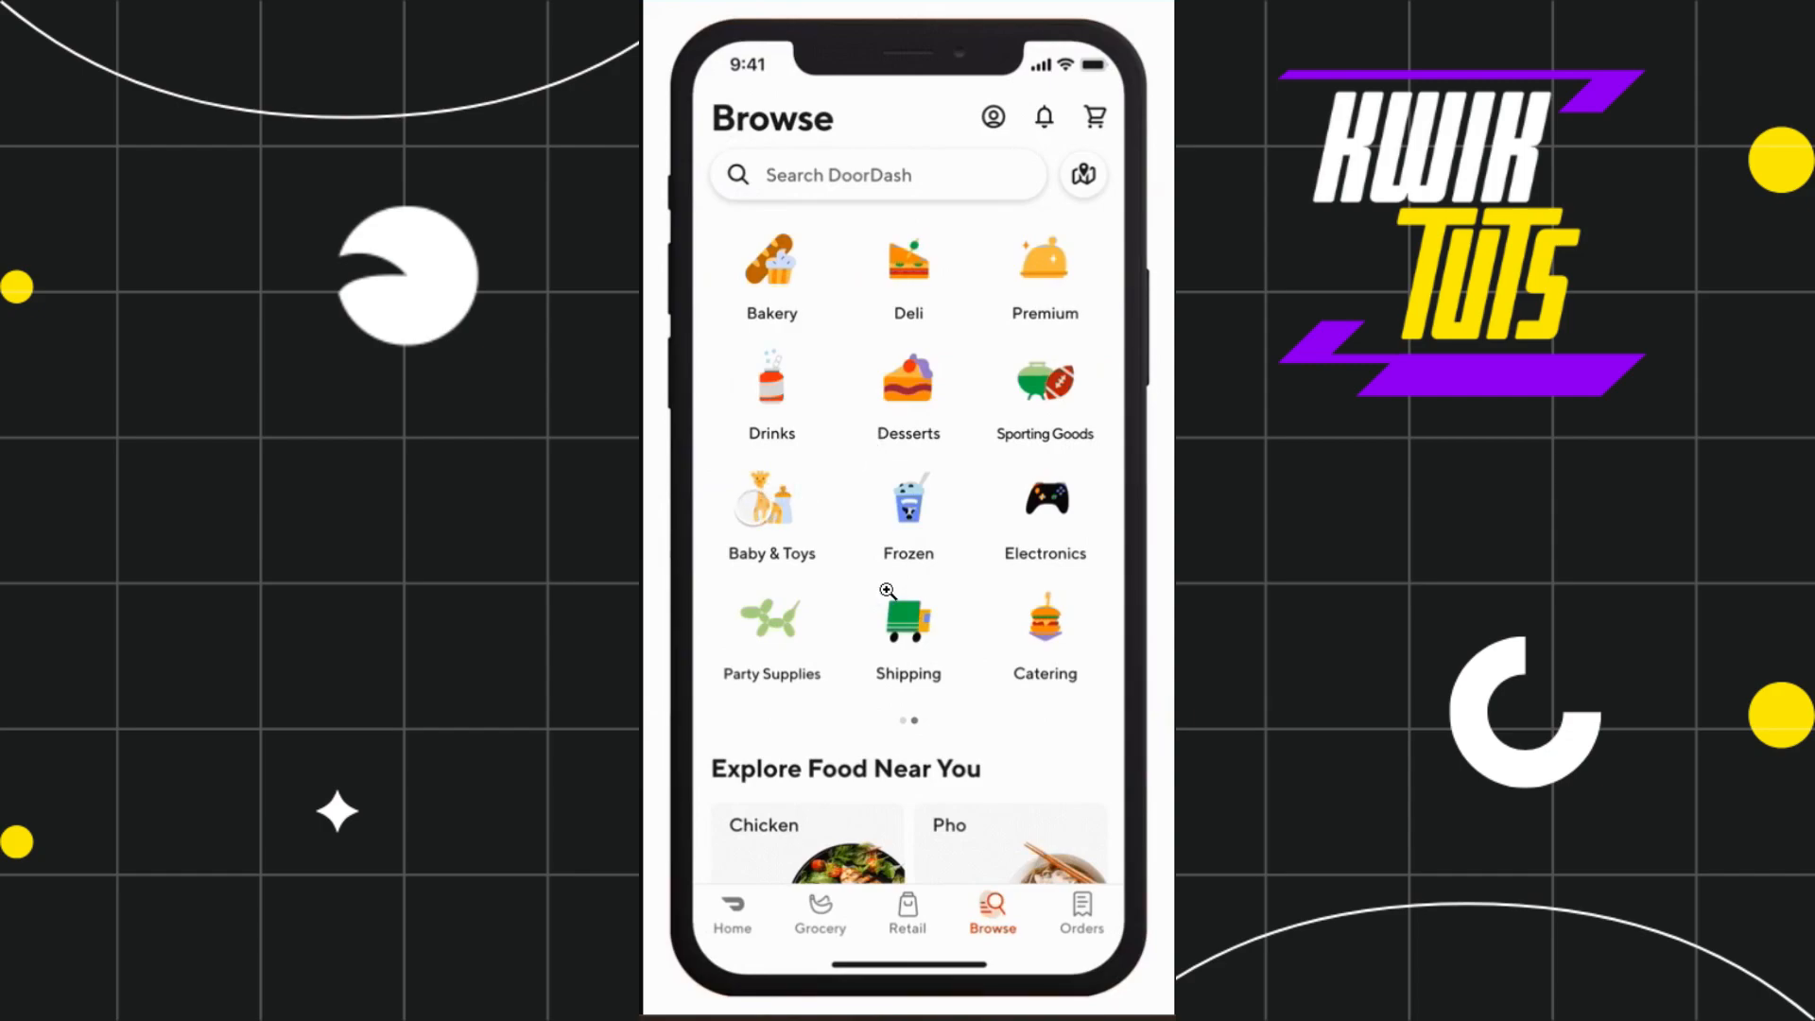
Open Dasher Red Card from the Account menu and scroll to the Add to Apple Wallet button.
click(772, 500)
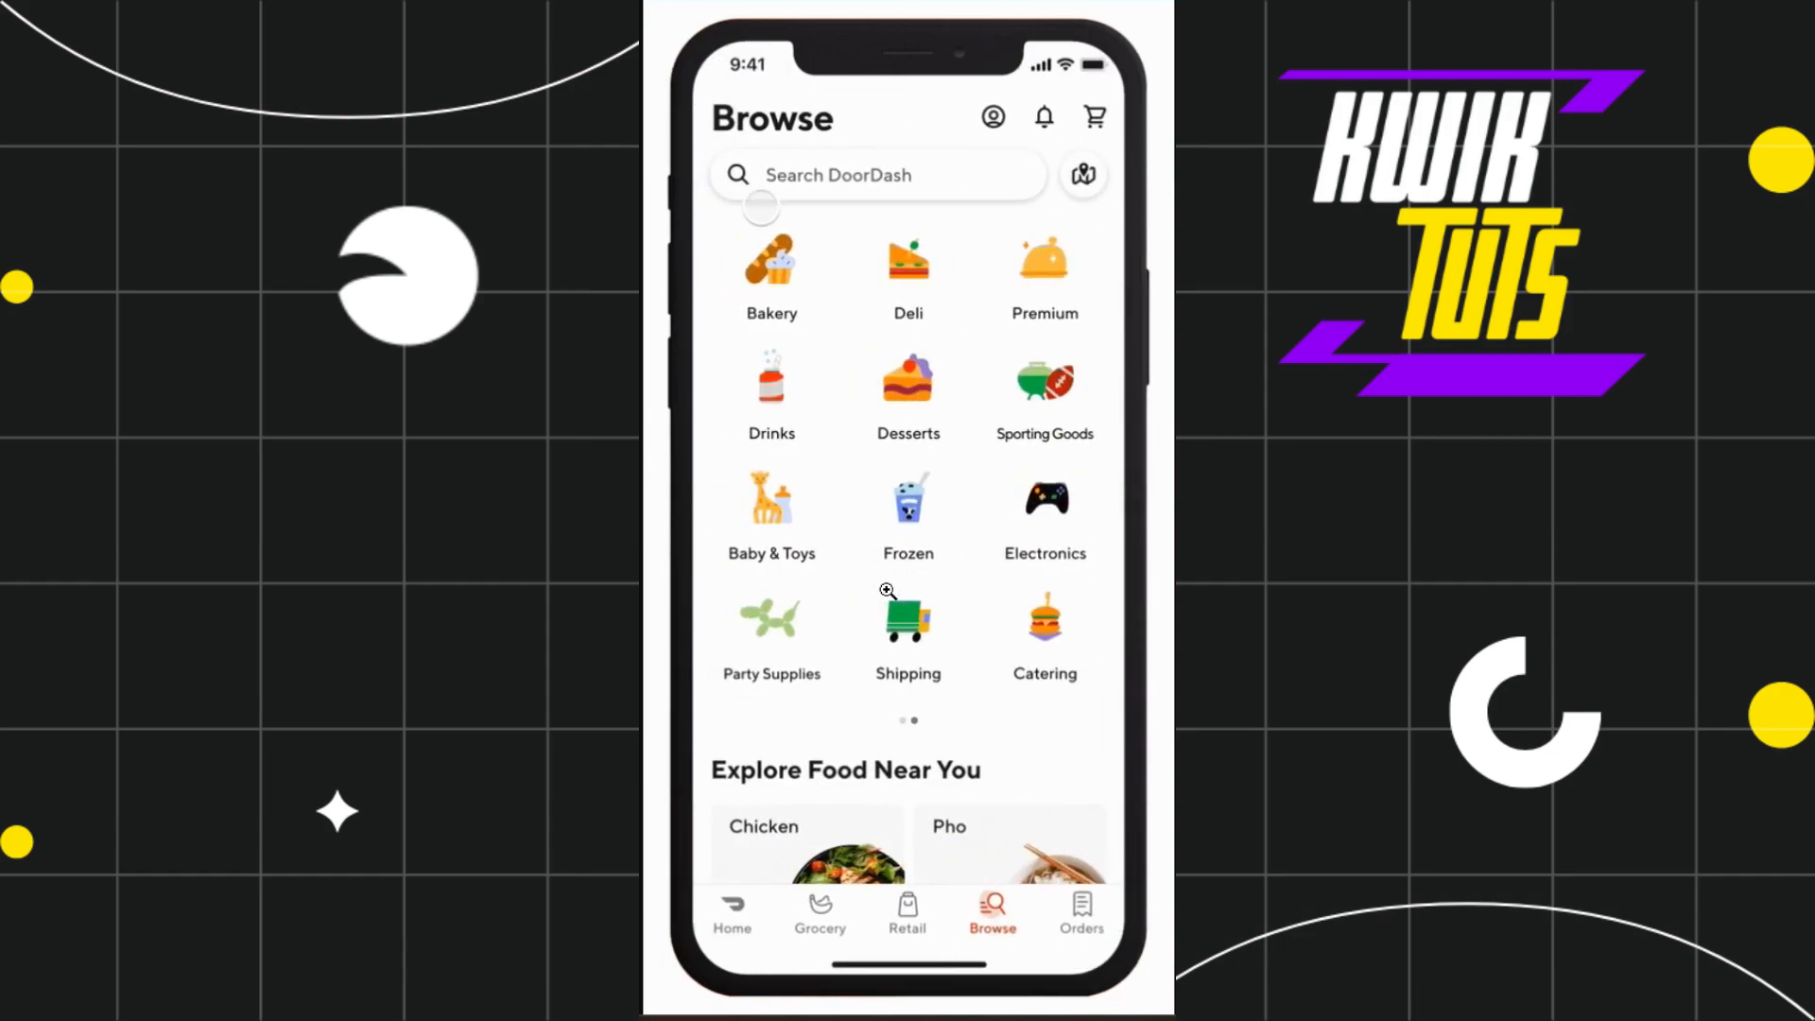
scroll(down, 3)
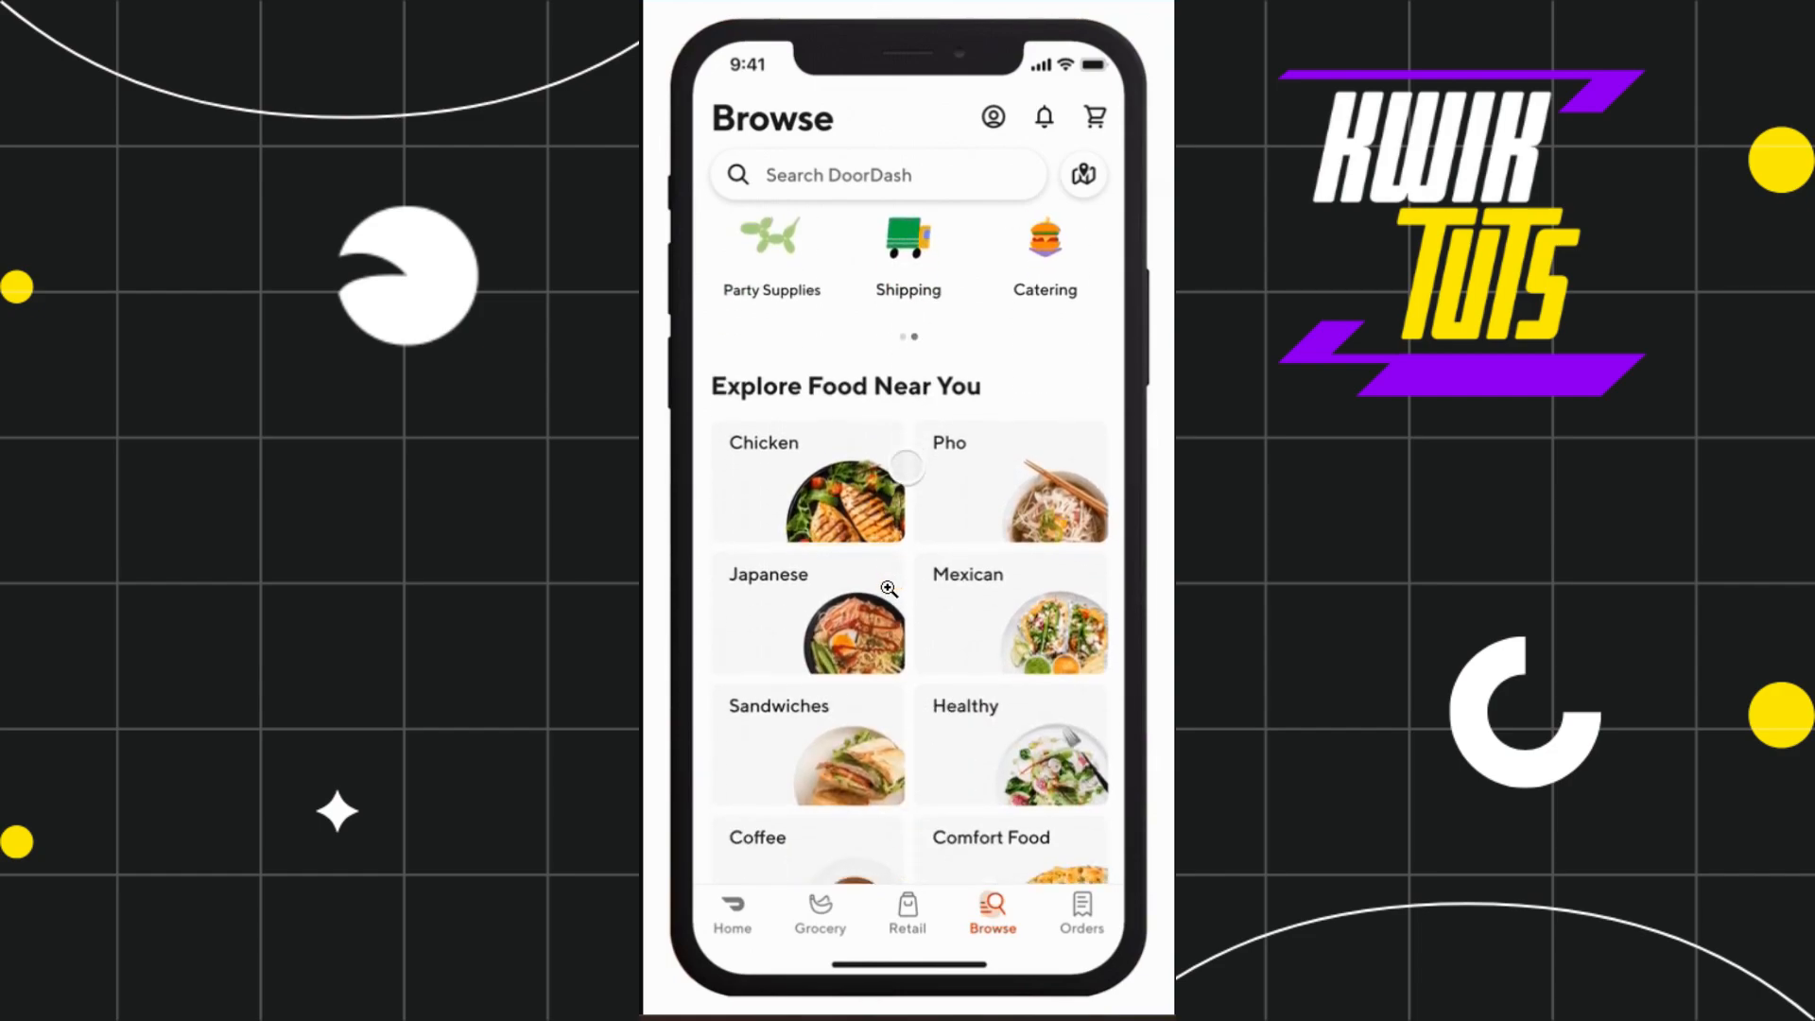
click(806, 614)
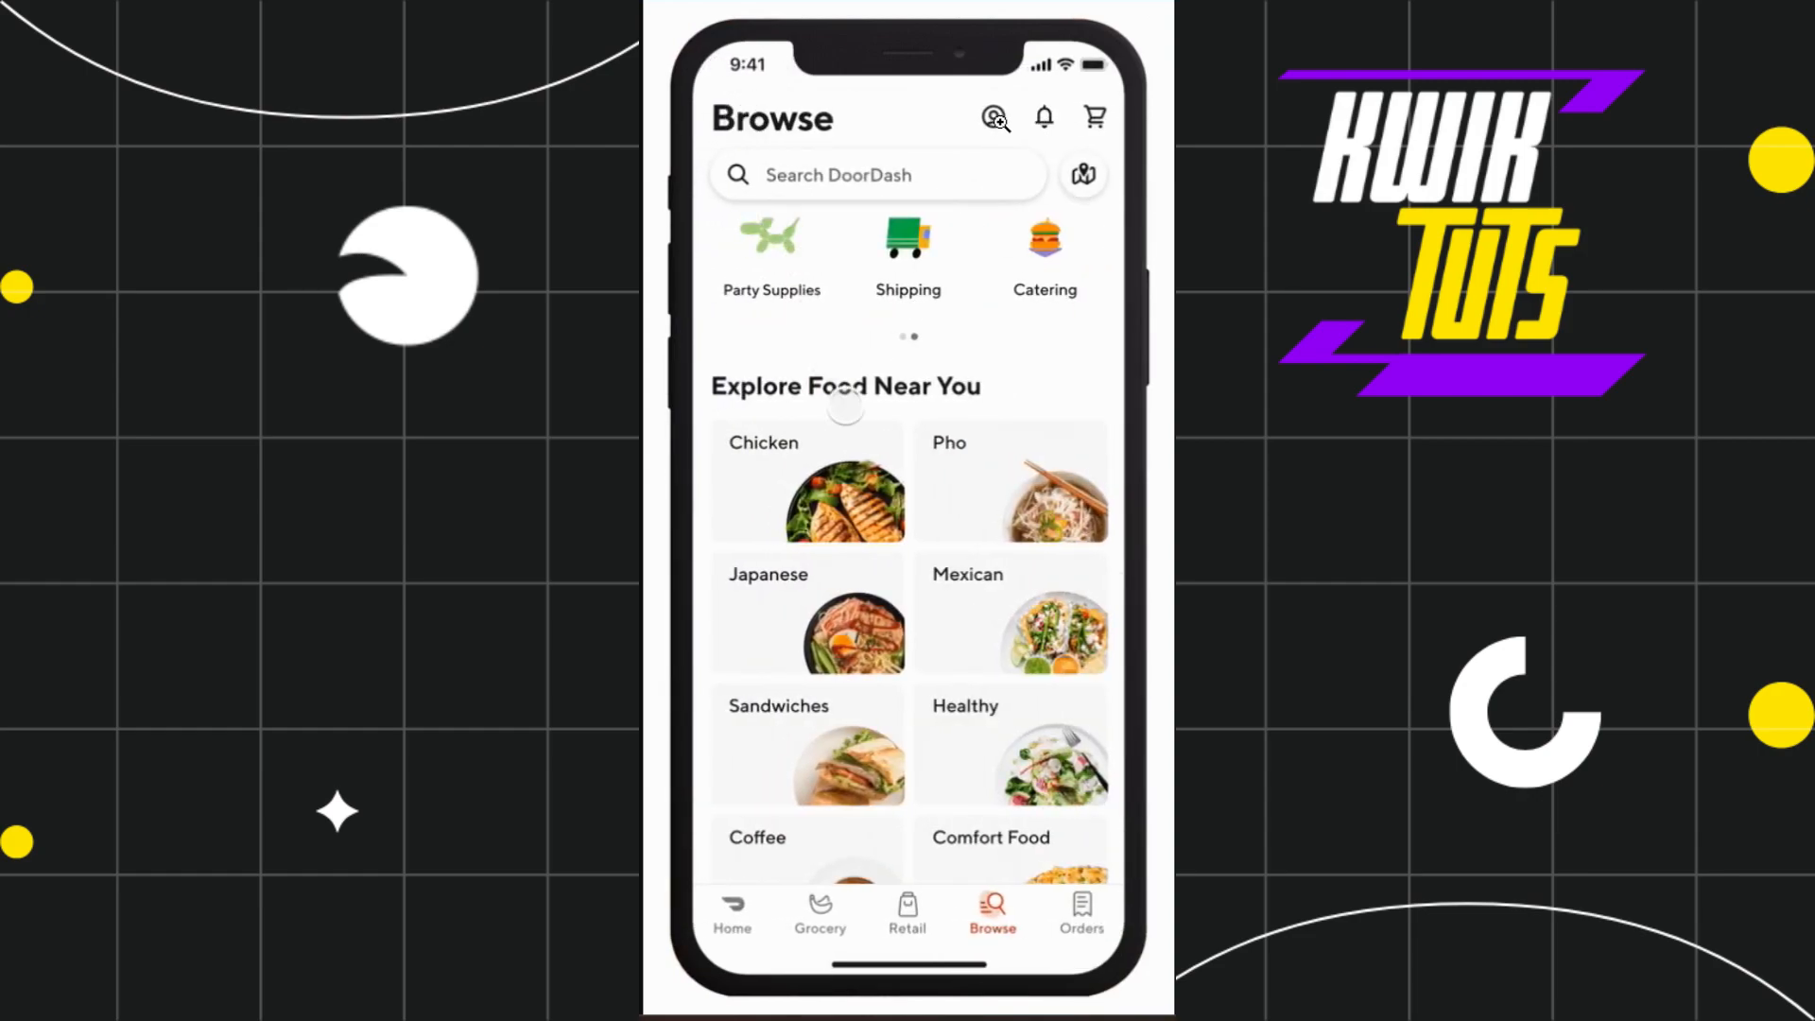
scroll(down, 3)
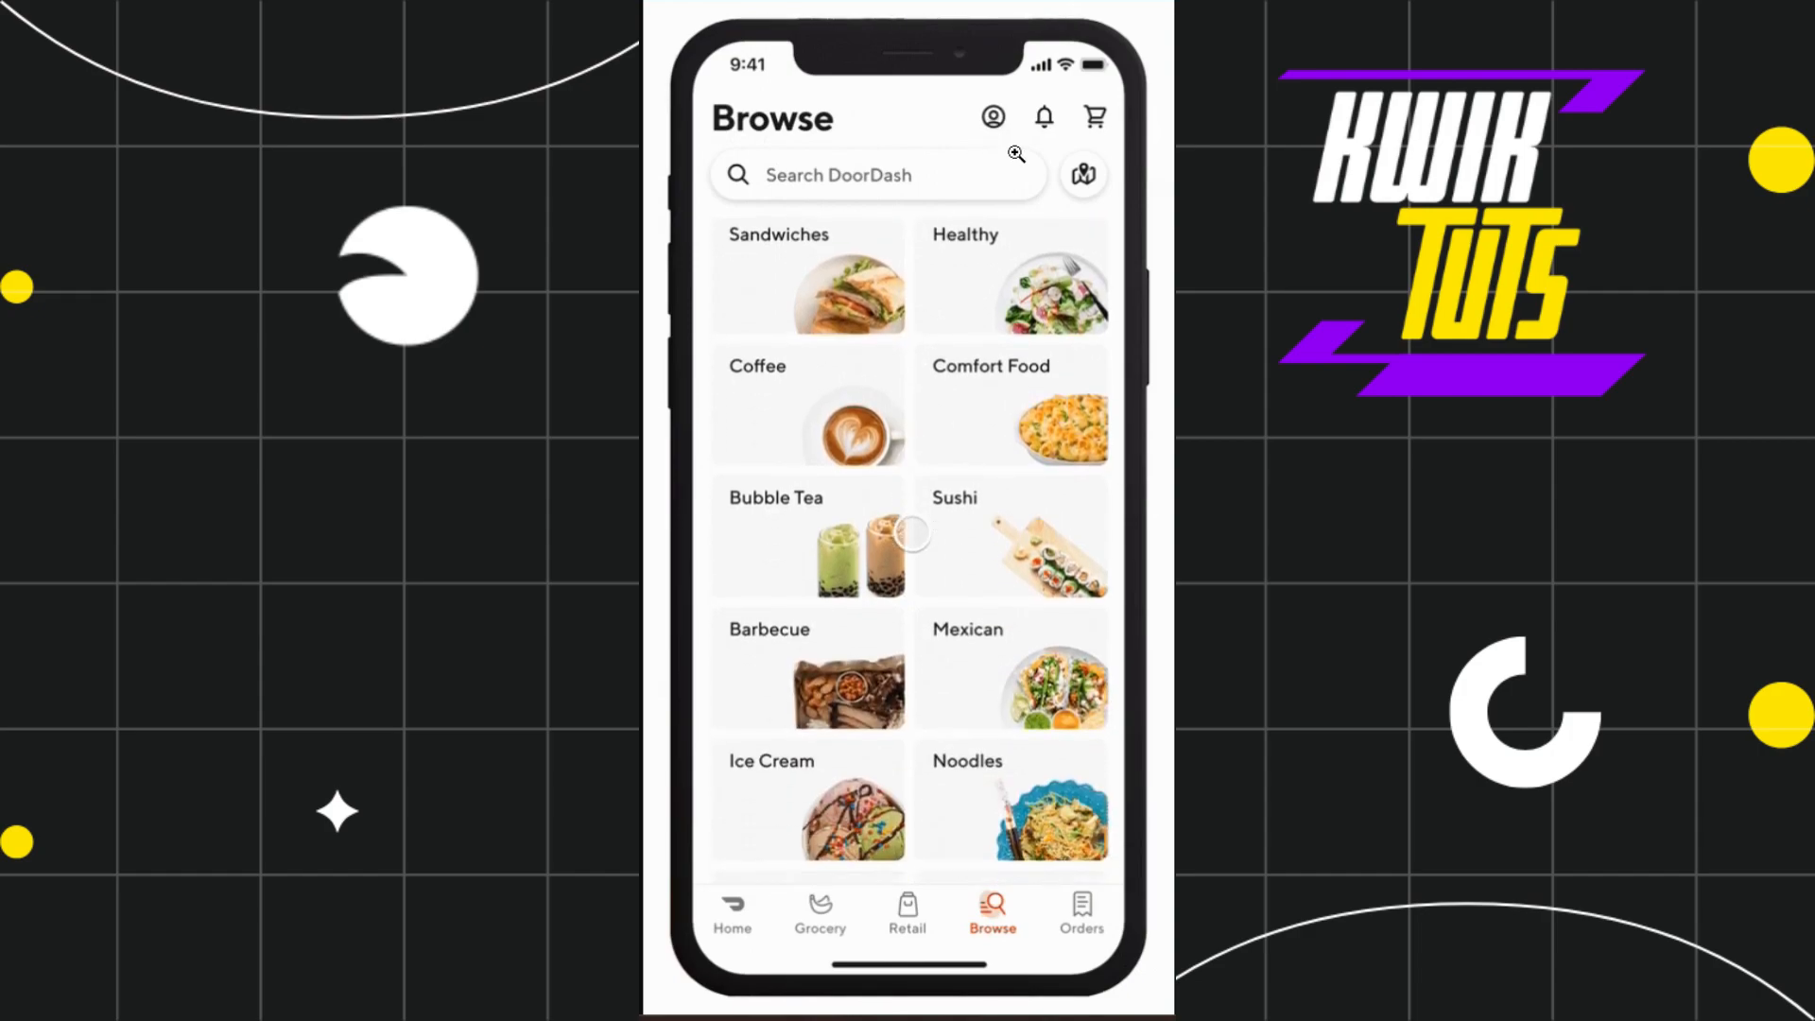
scroll(down, 3)
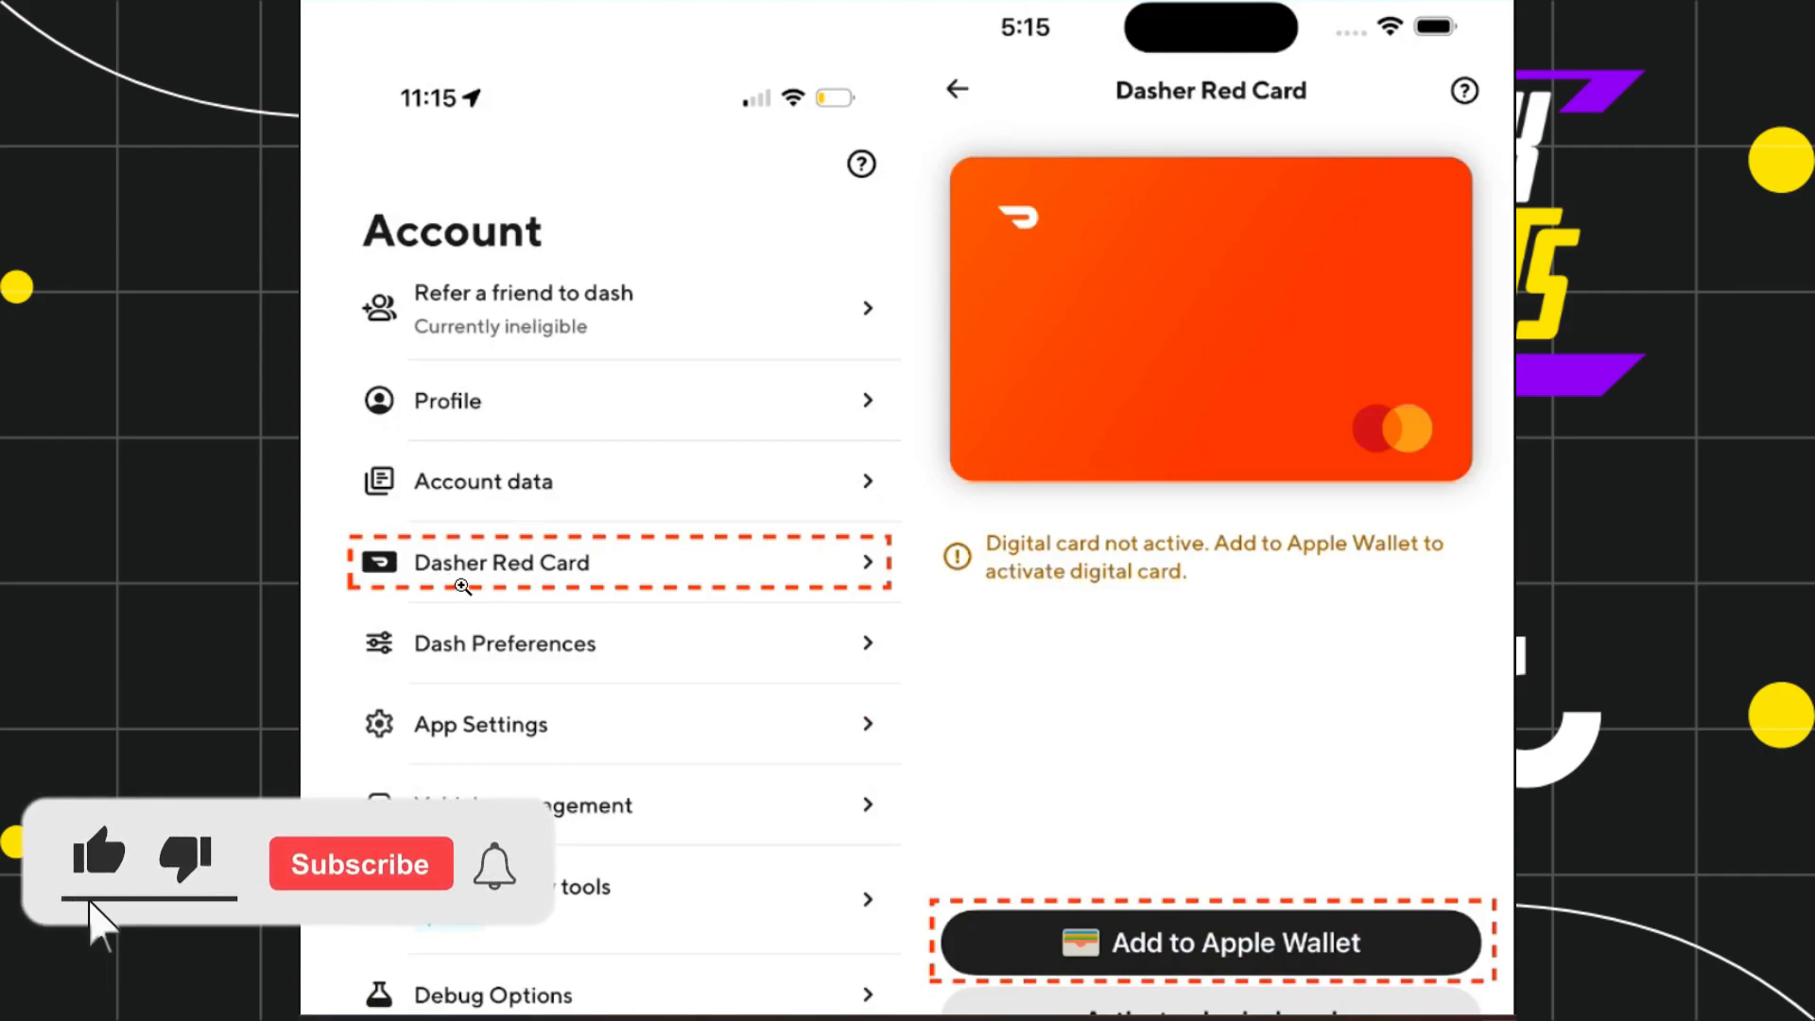
click(360, 863)
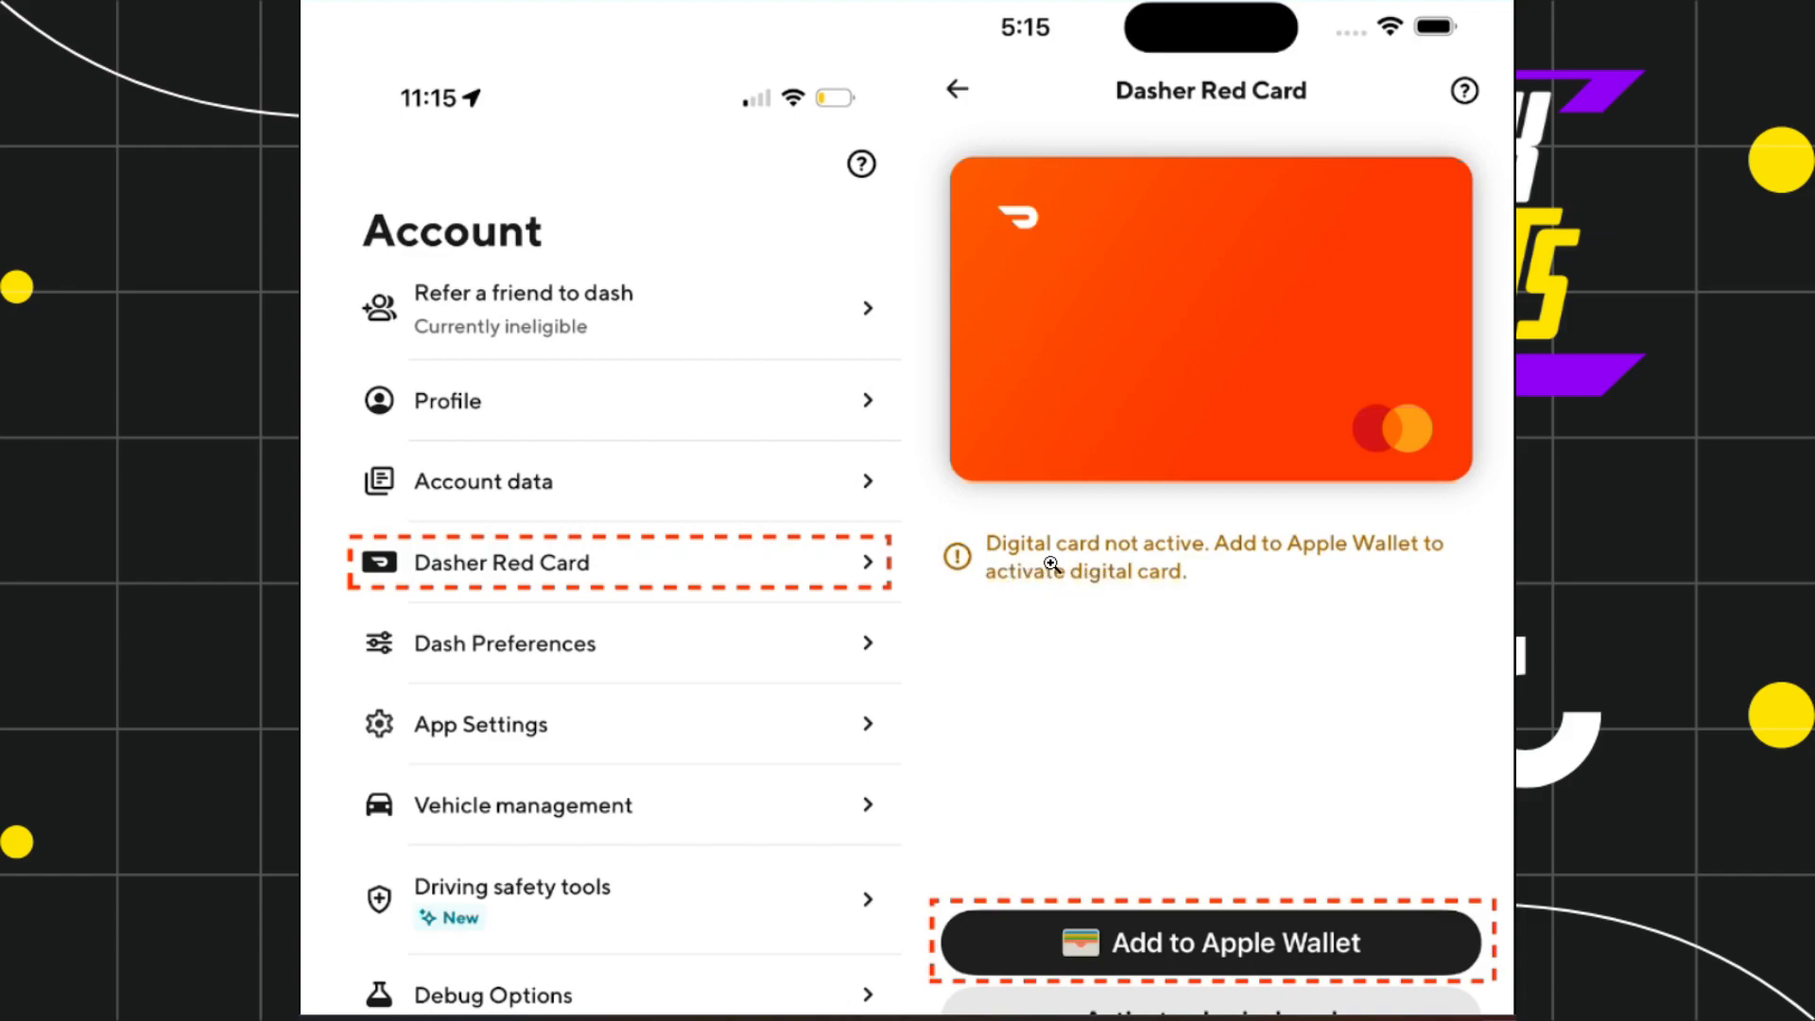
mouse_move(1169, 562)
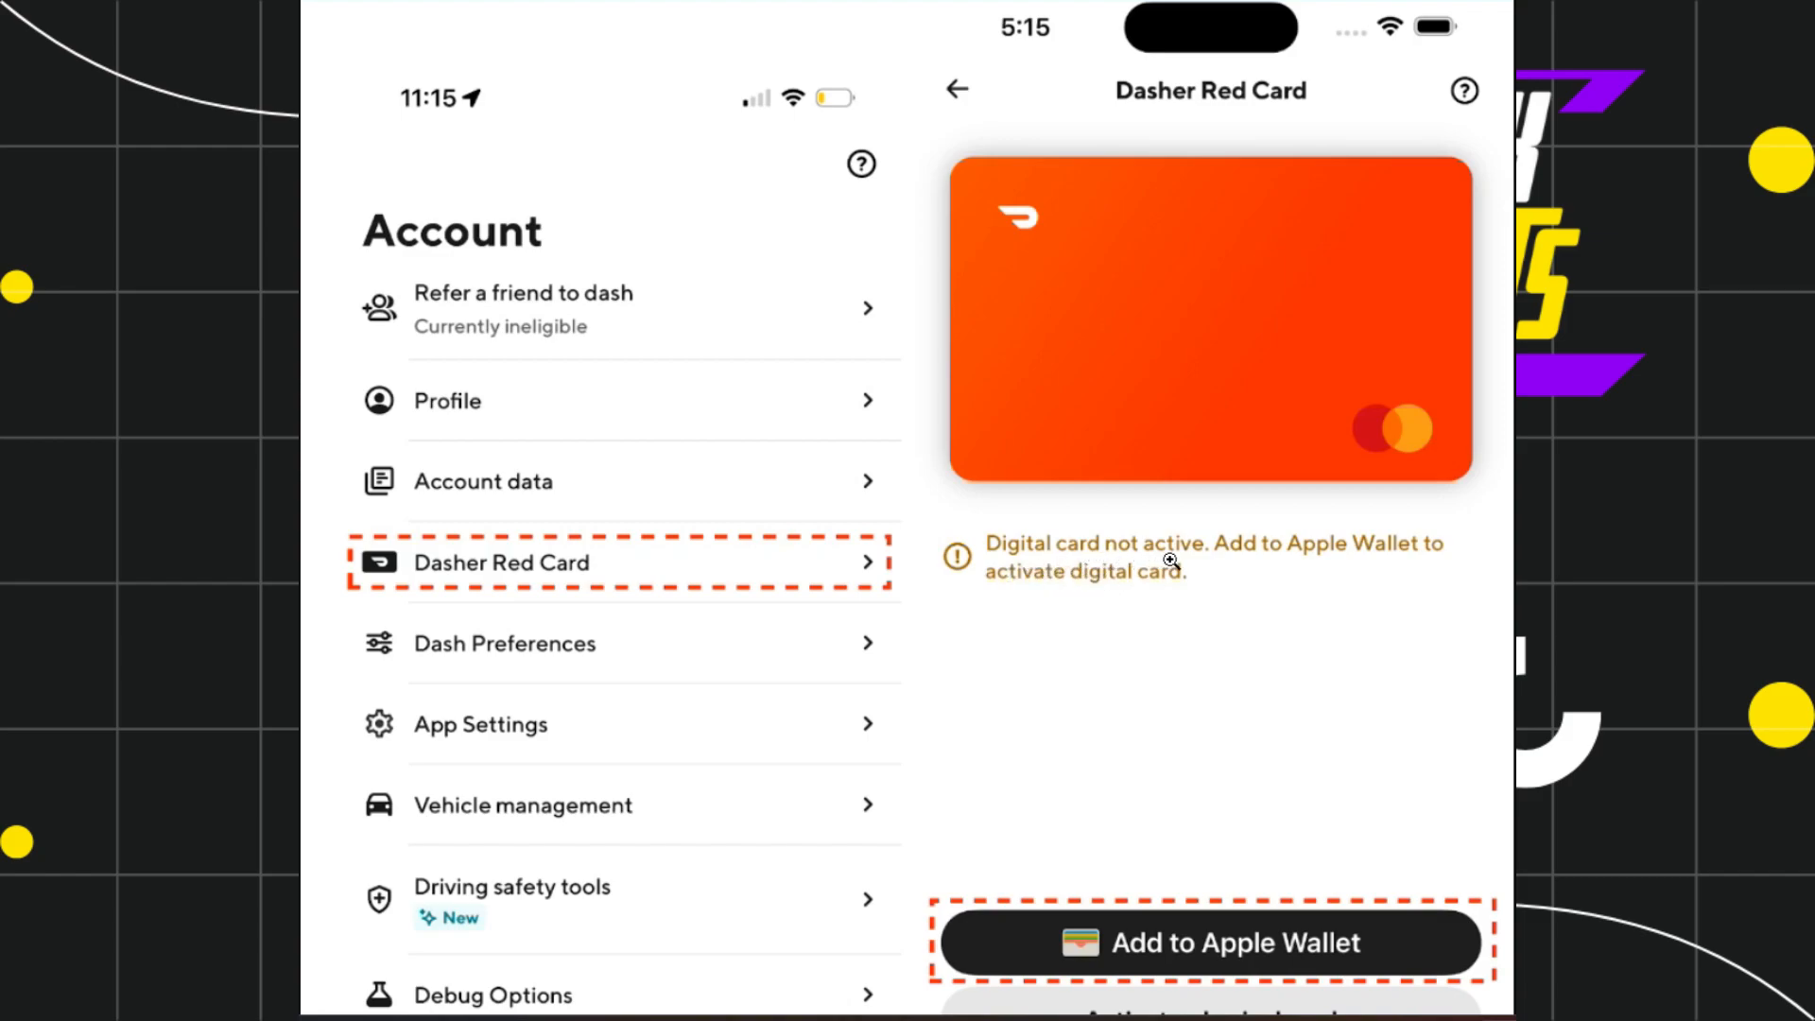
mouse_move(1414, 568)
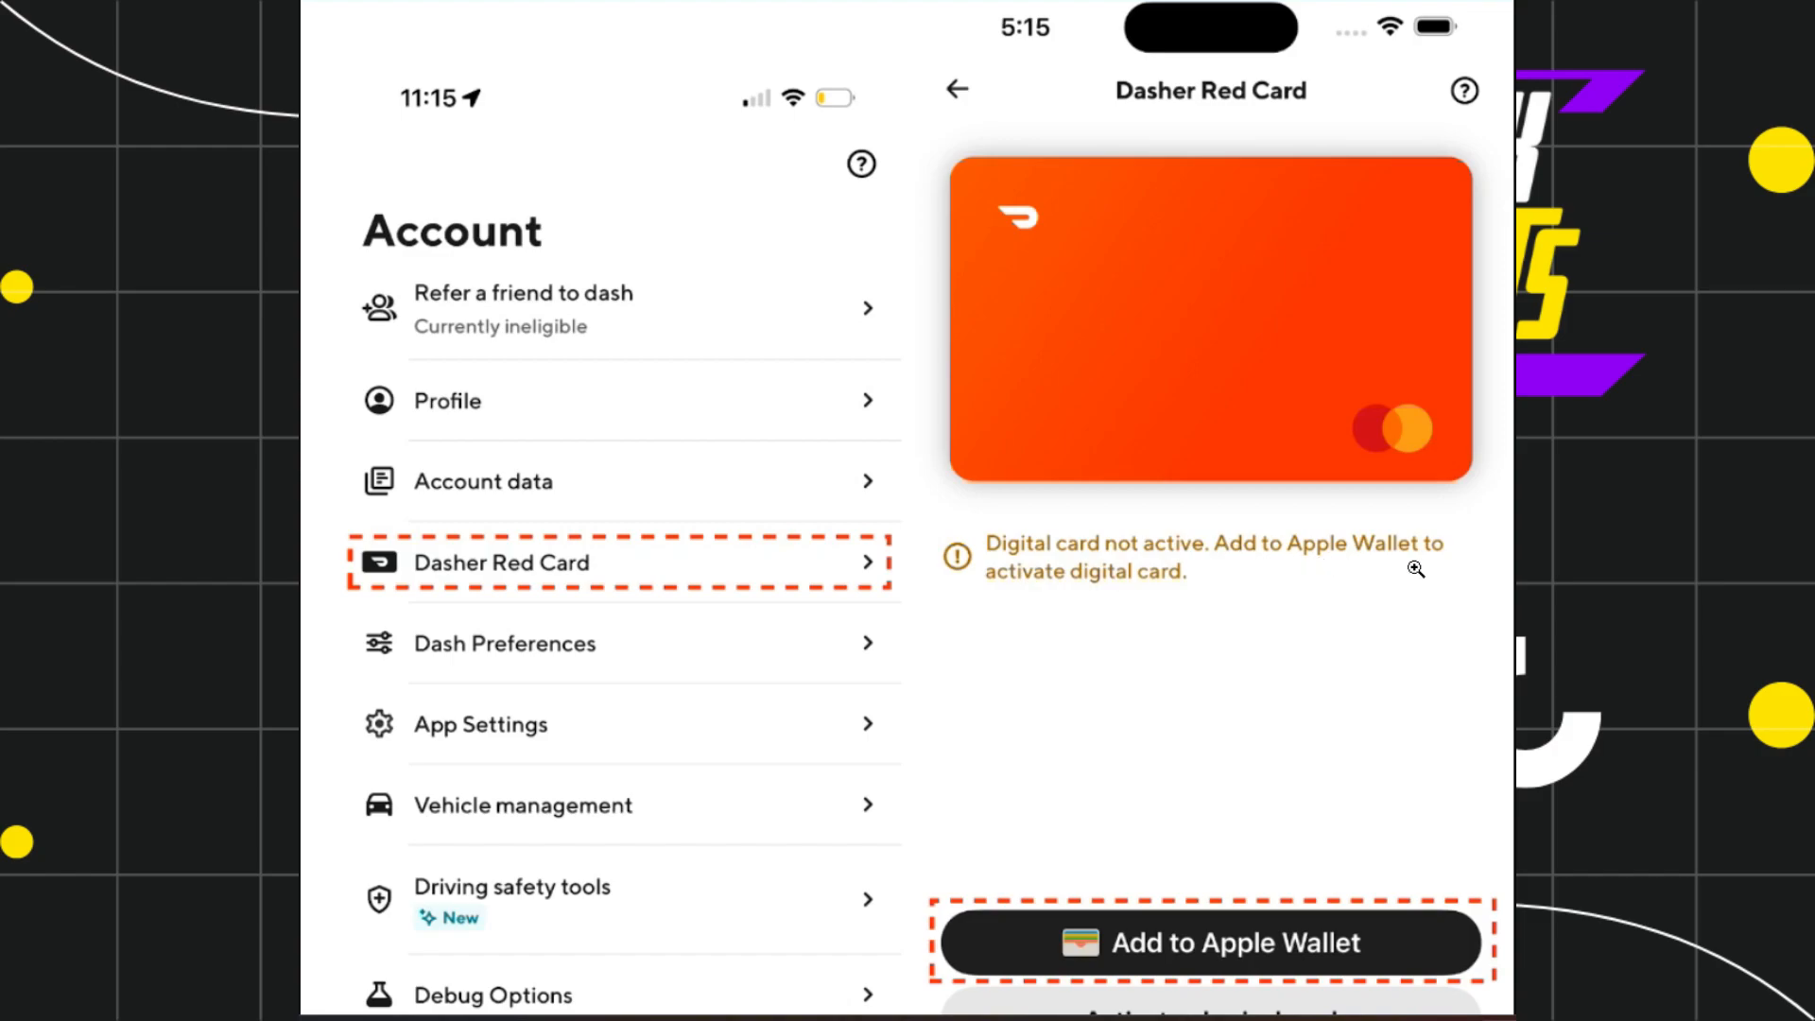
mouse_move(1212, 622)
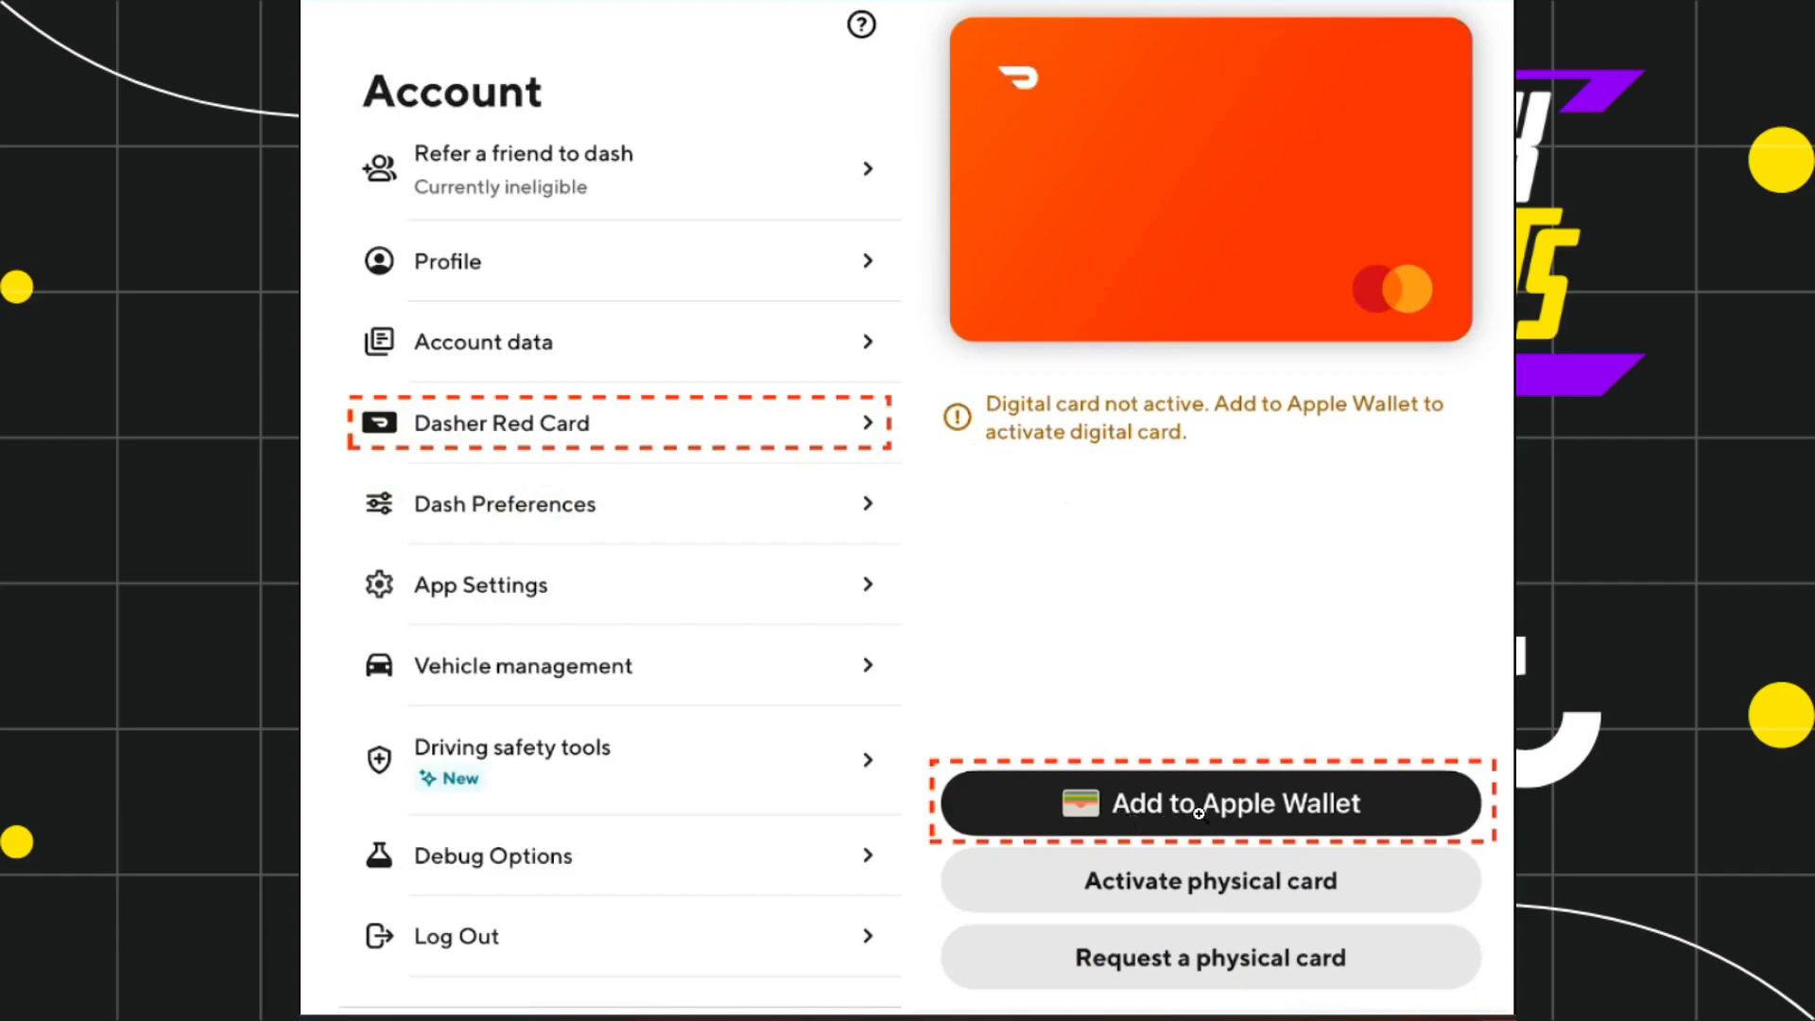
mouse_move(1437, 806)
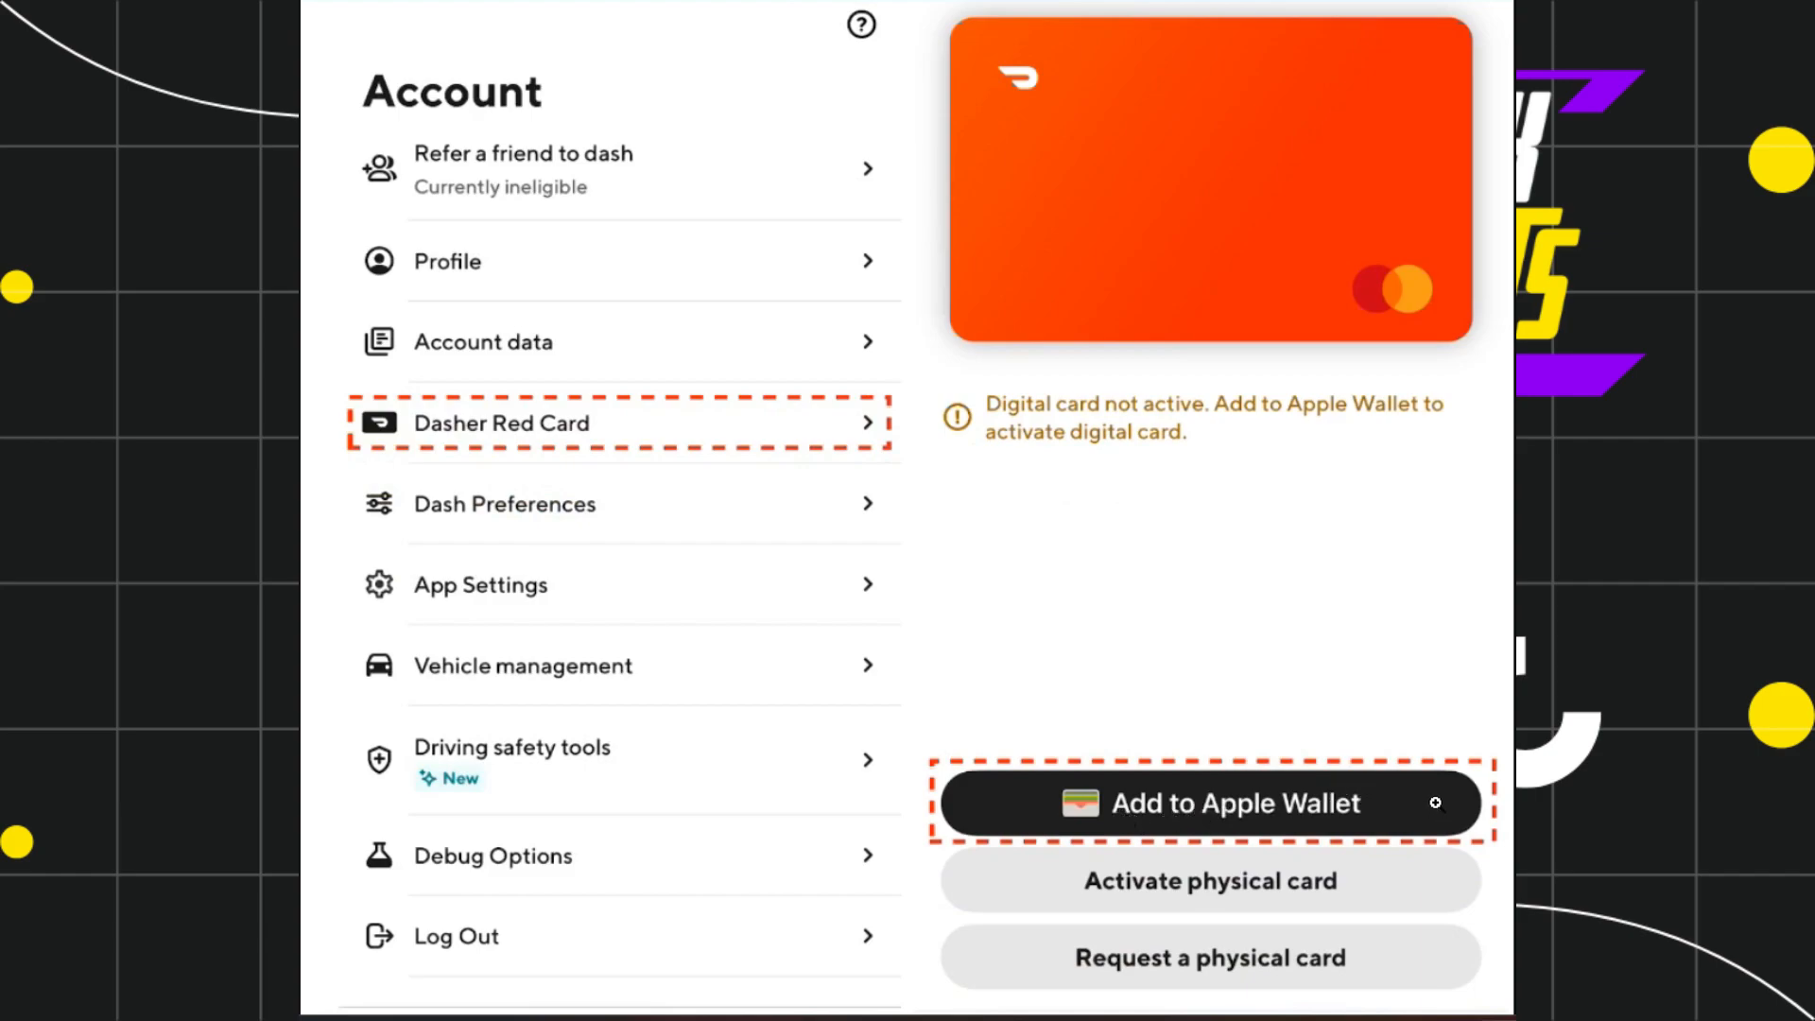
mouse_move(1386, 739)
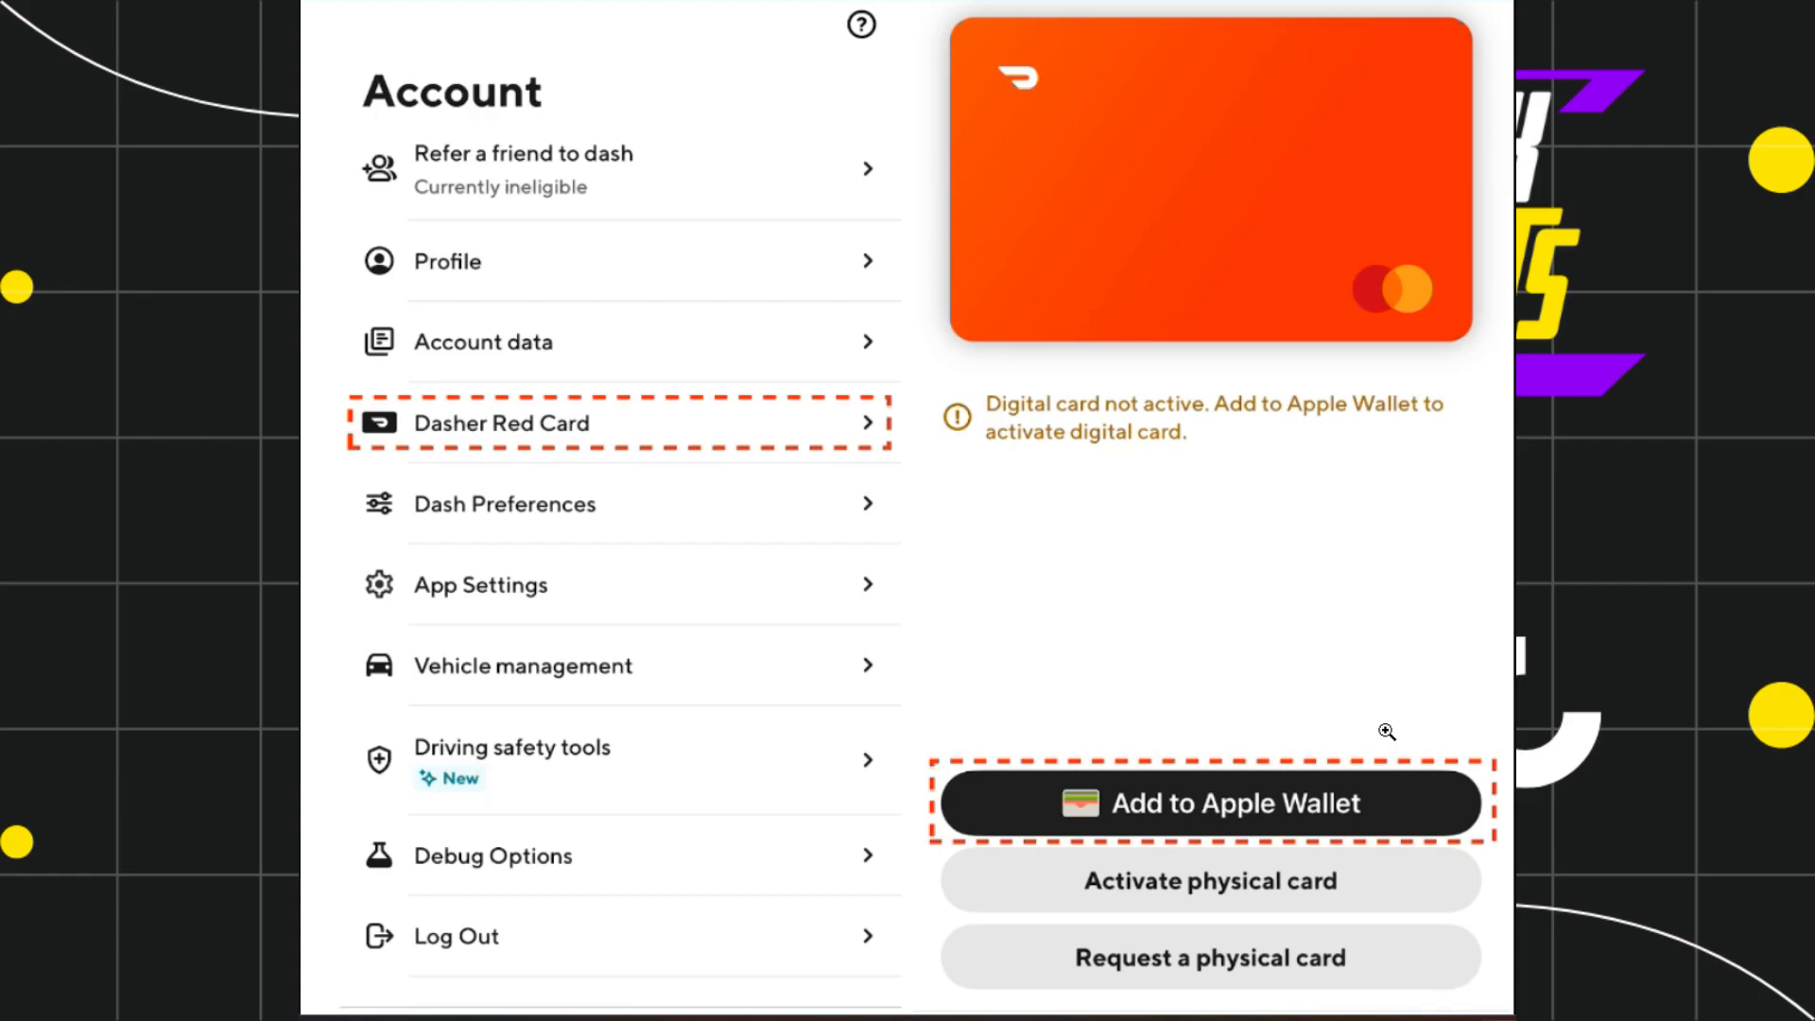
mouse_move(409, 475)
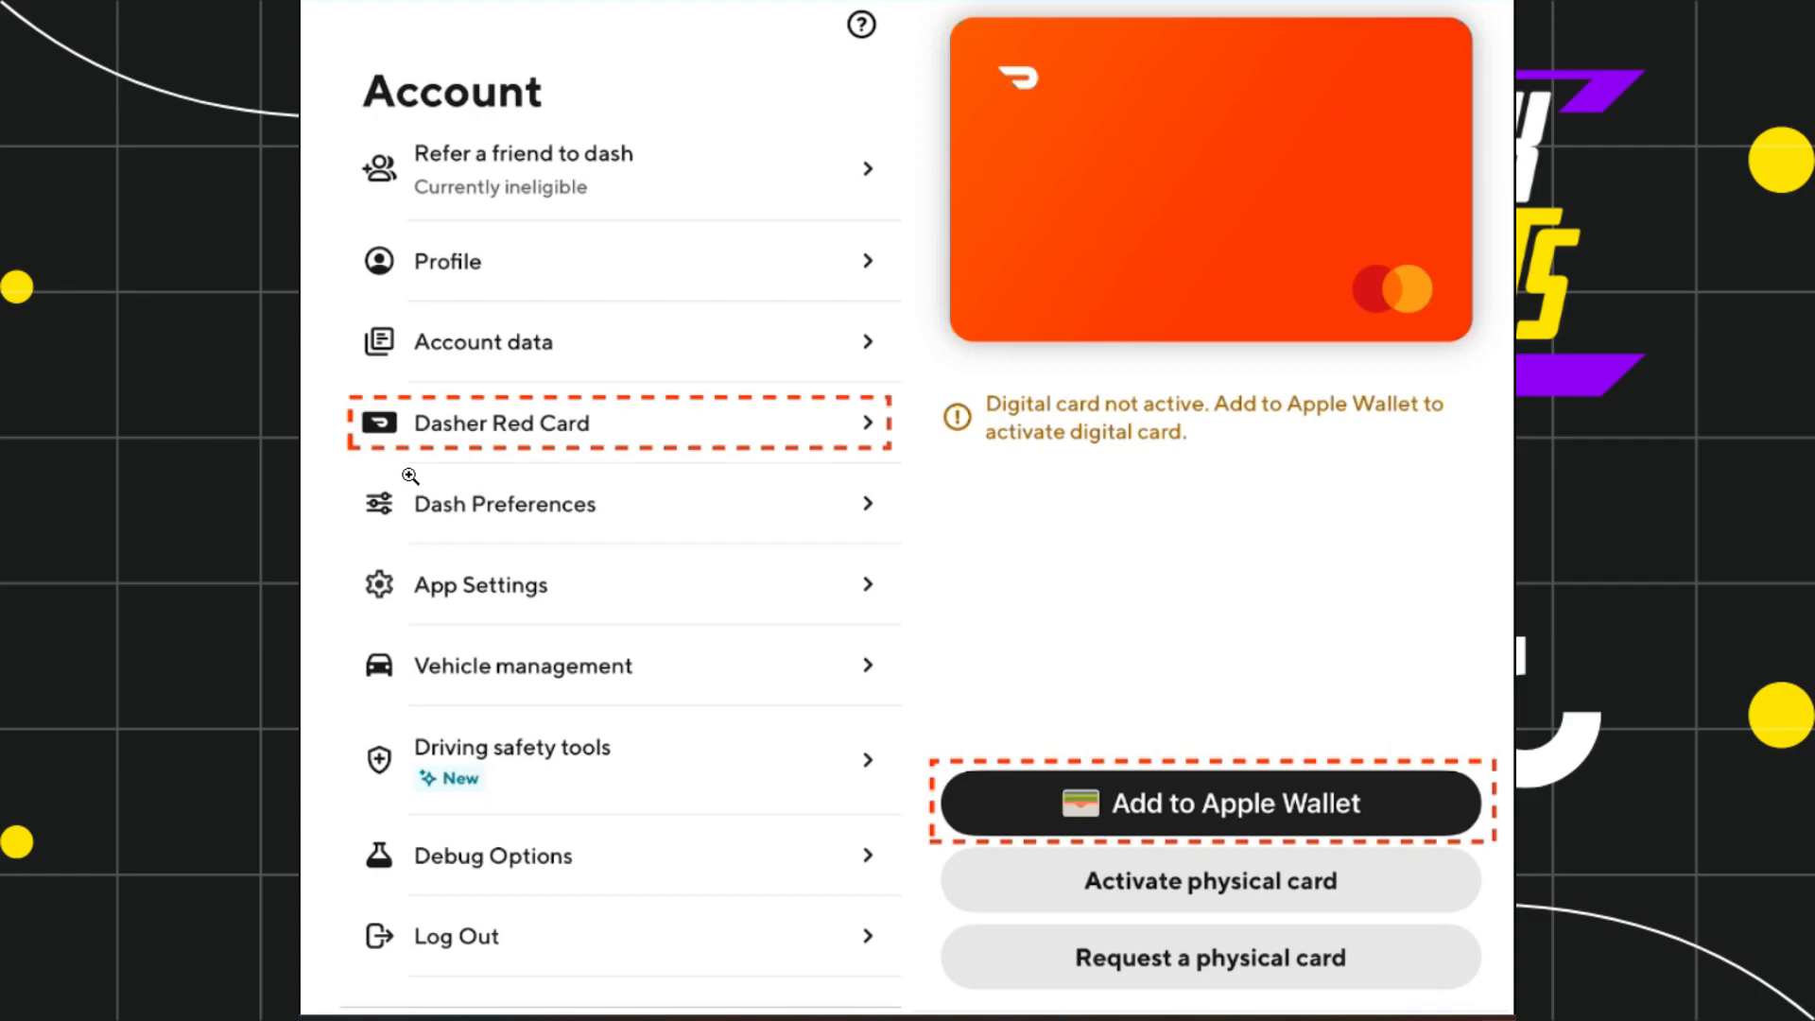
mouse_move(1218, 455)
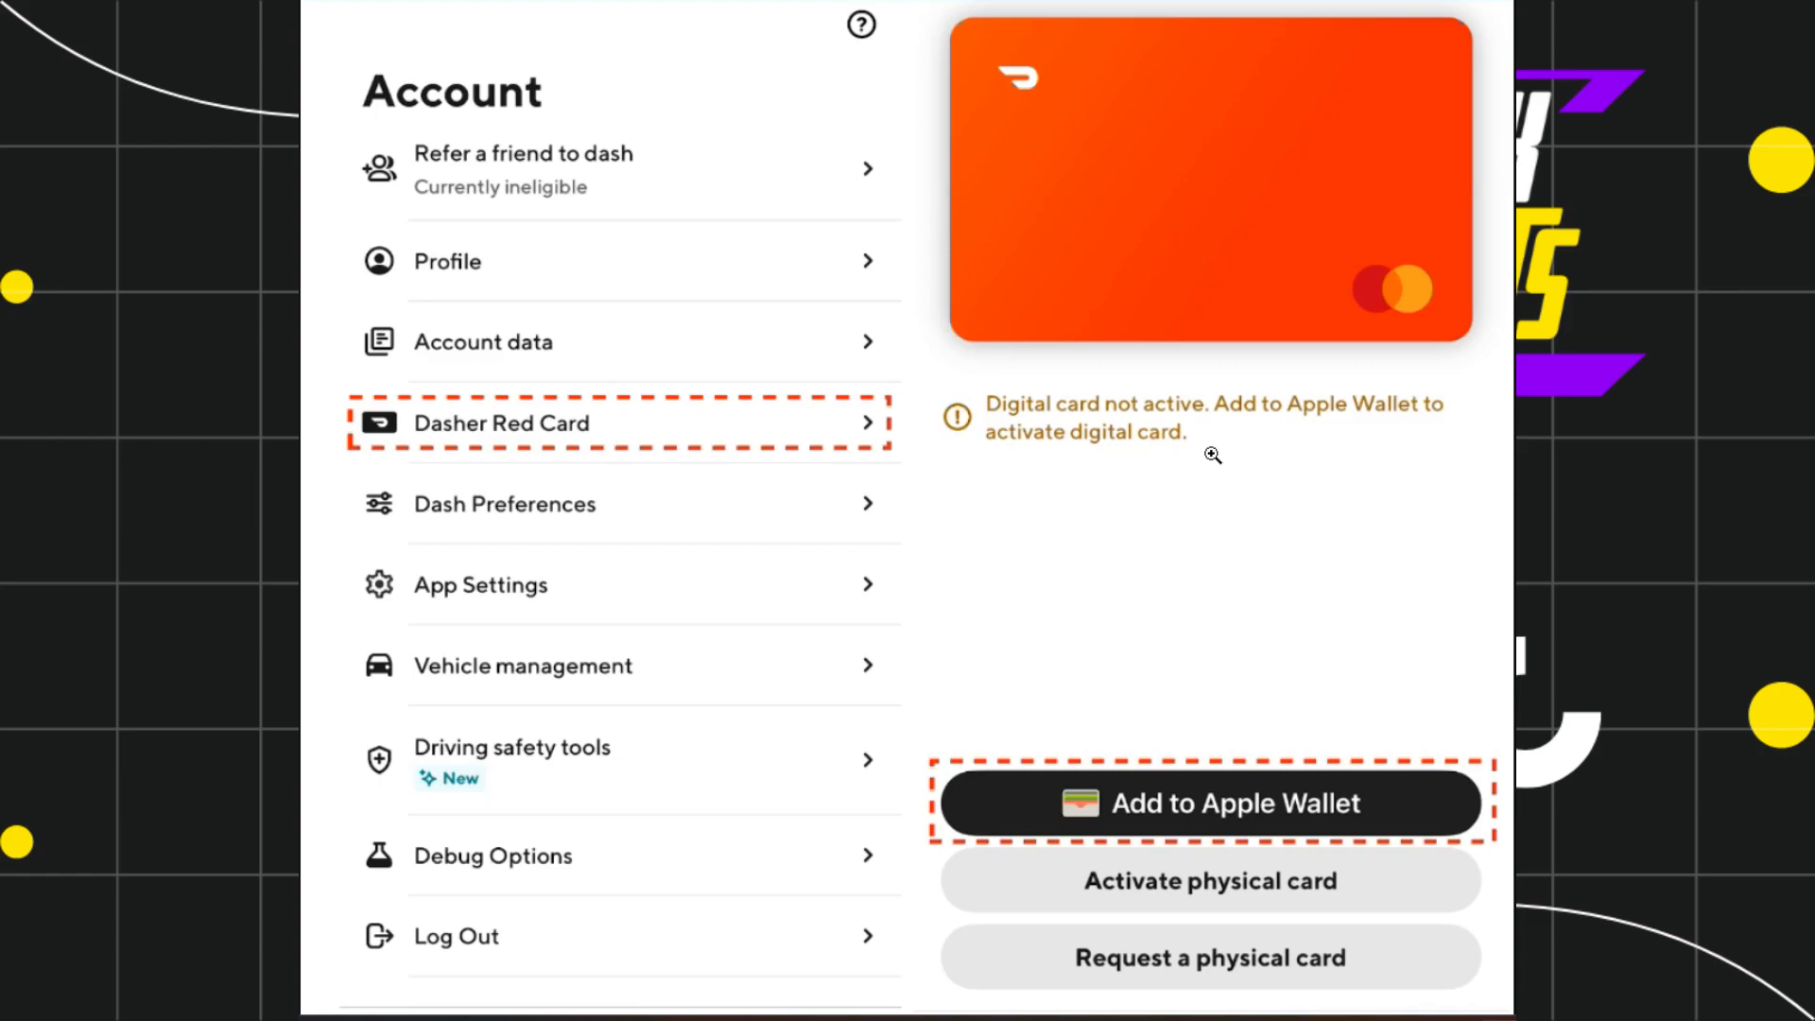
mouse_move(1218, 501)
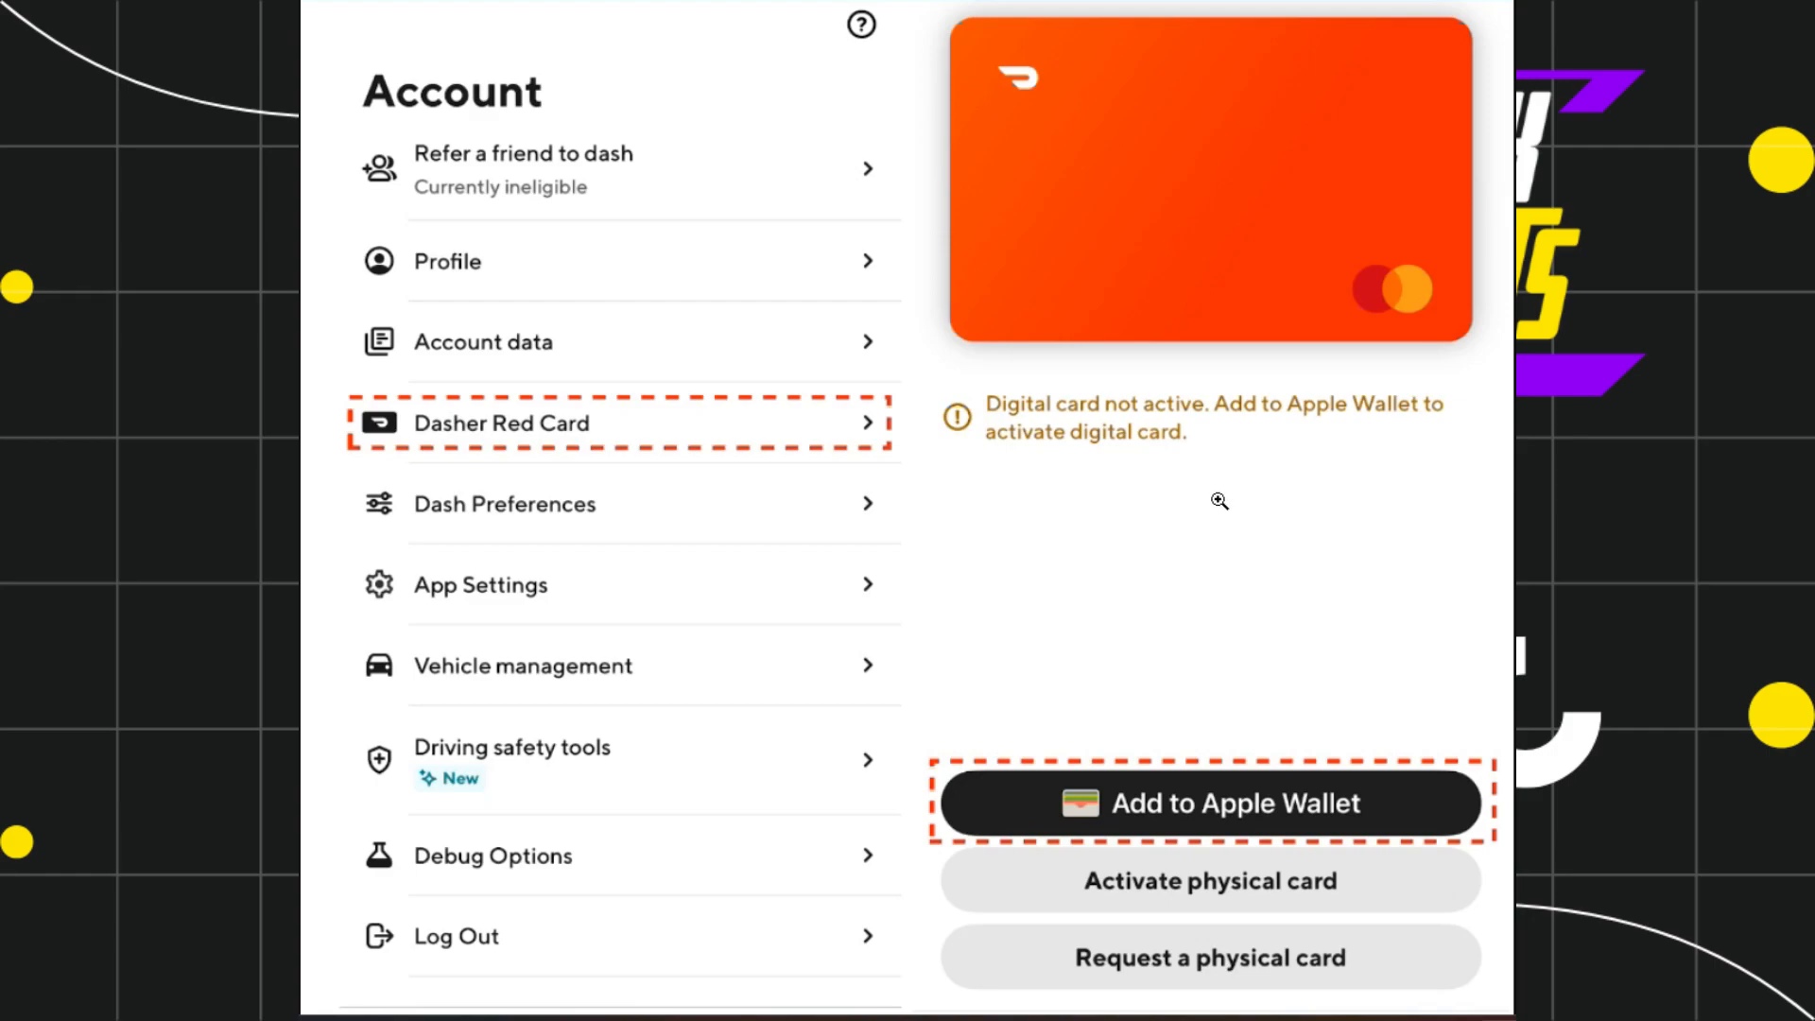